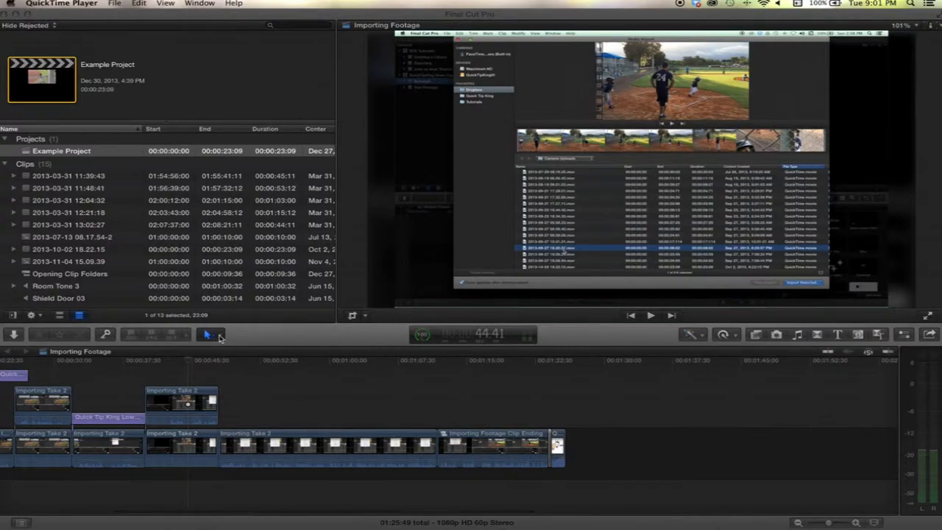
# - Choose the Zoom (Z) tool from the toolbar's Tools pop-up menu
pyautogui.click(209, 336)
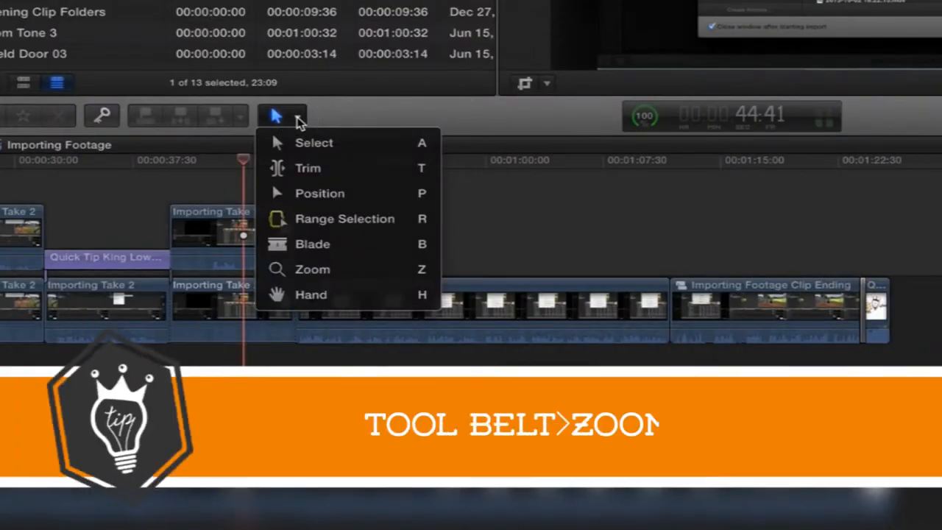
pyautogui.moveTo(370, 274)
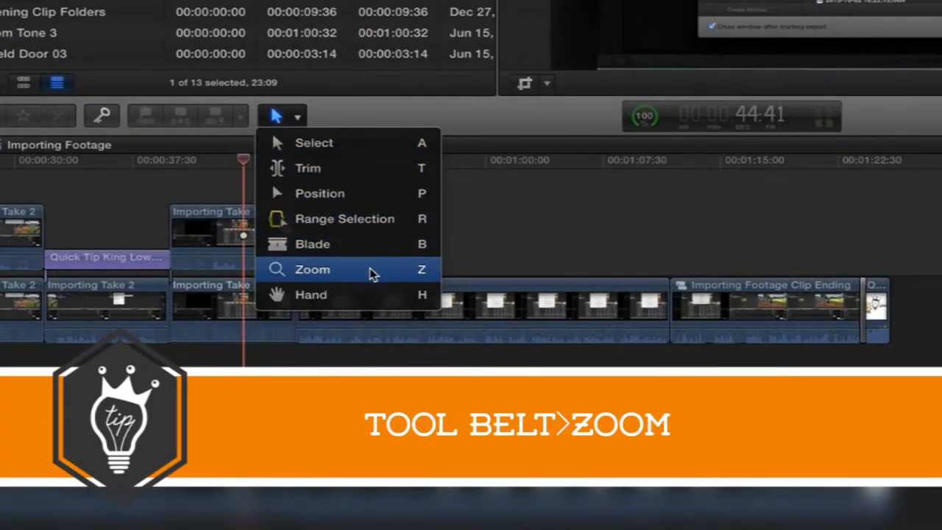
pyautogui.click(312, 269)
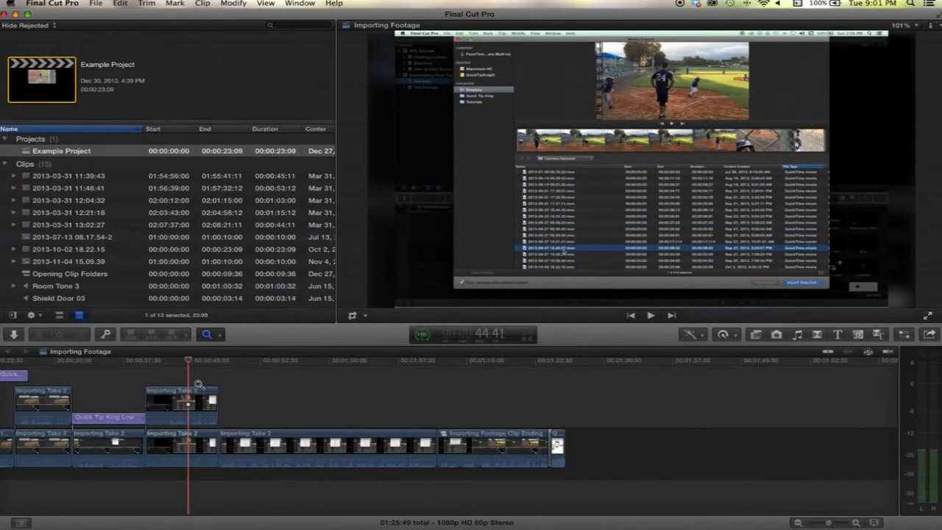
pyautogui.moveTo(257, 418)
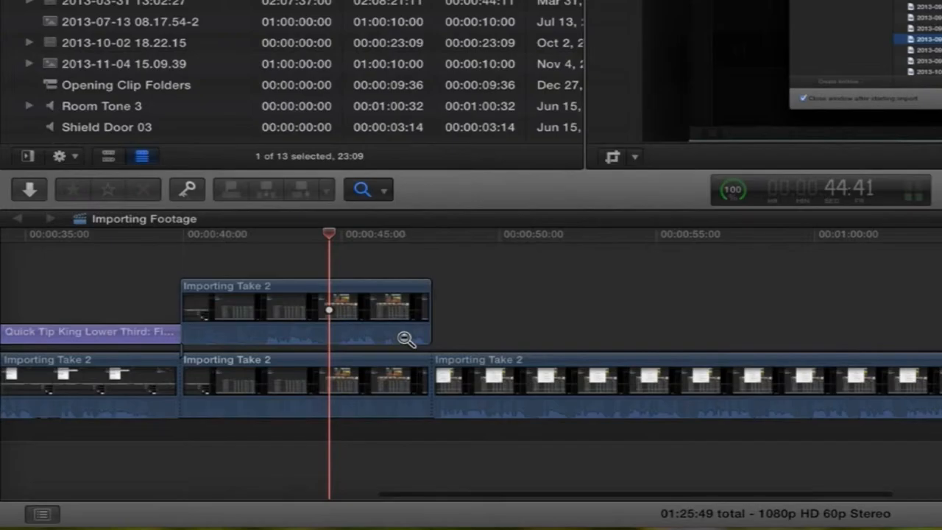
# - Option-click in the timeline with the Zoom tool to zoom back out
pyautogui.click(406, 337)
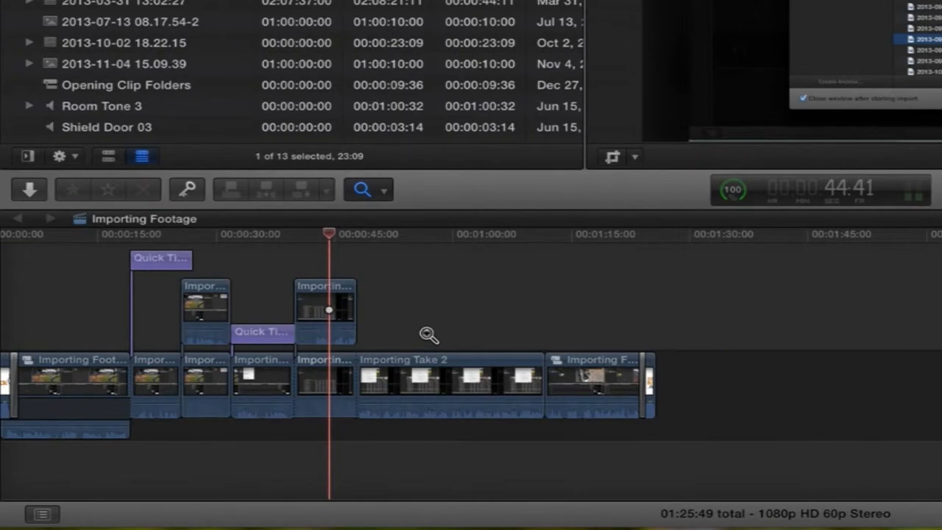